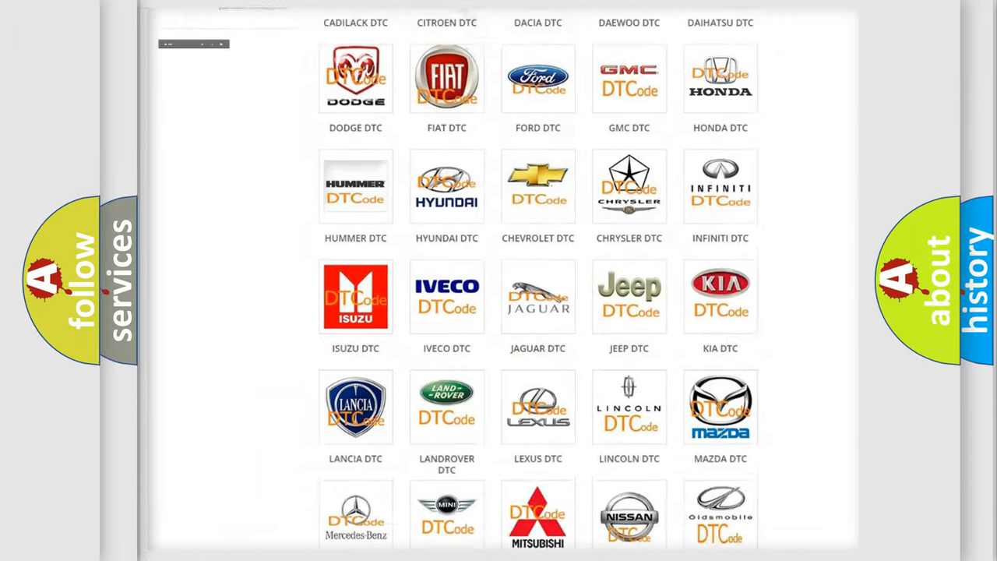
Open the Saturn DTC tile and scroll through its trouble code subcategories and back up
{"action": "scroll", "scroll_direction": "up", "scroll_amount": 3}
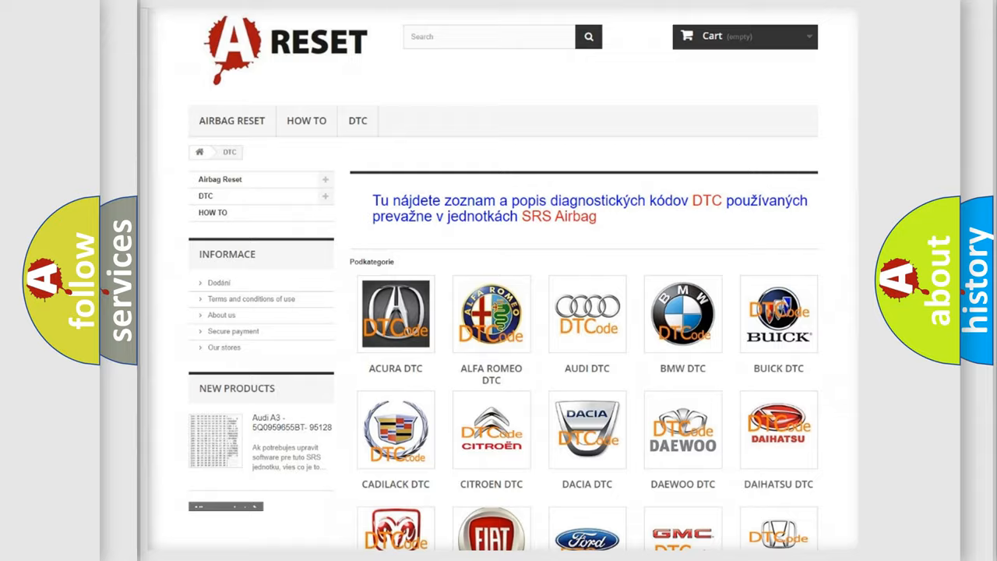
{"action": "scroll", "scroll_direction": "down", "scroll_amount": 3}
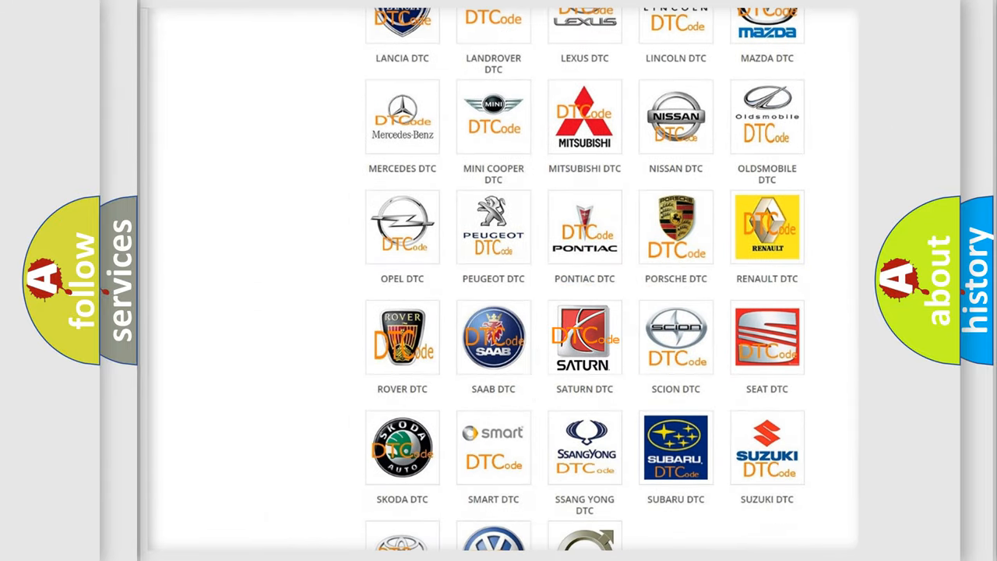
{"action": "left_click", "coordinate": [585, 337]}
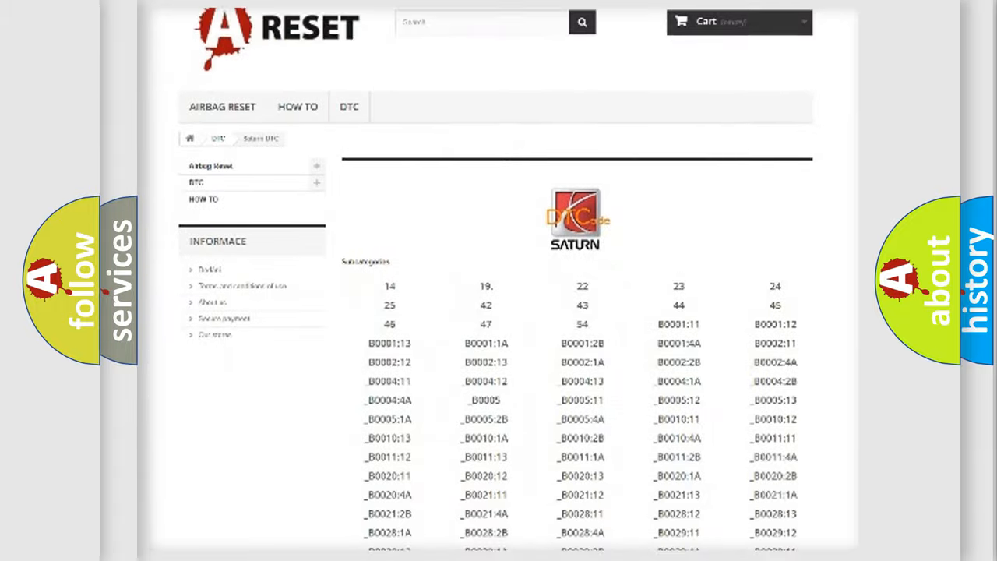
{"action": "scroll", "scroll_direction": "down", "scroll_amount": 3}
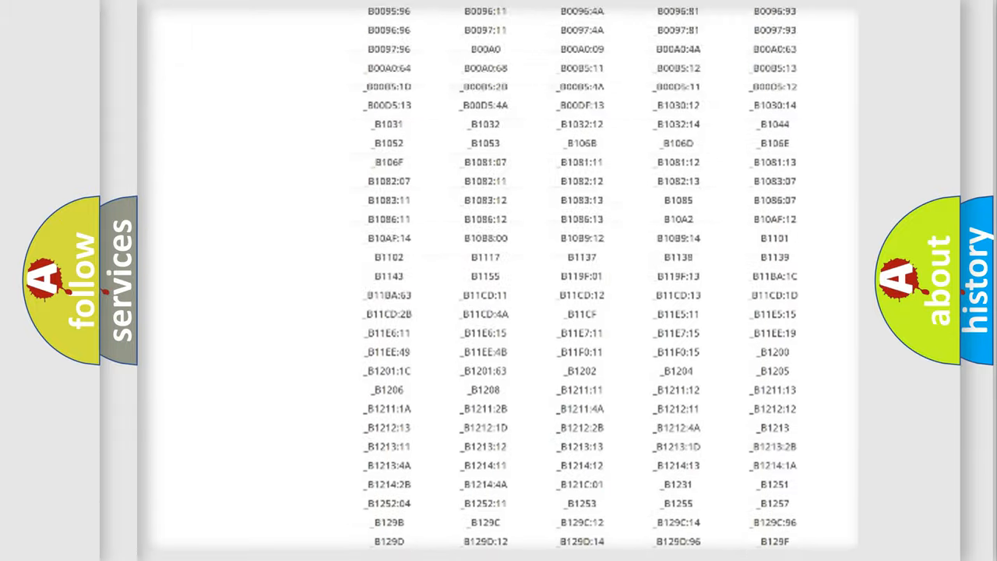
{"action": "scroll", "scroll_direction": "up", "scroll_amount": 3}
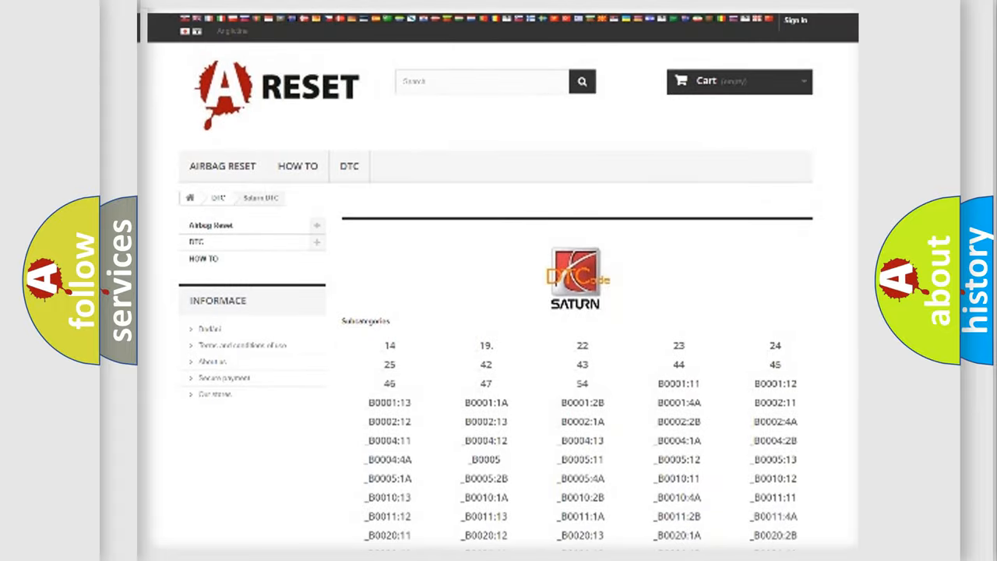